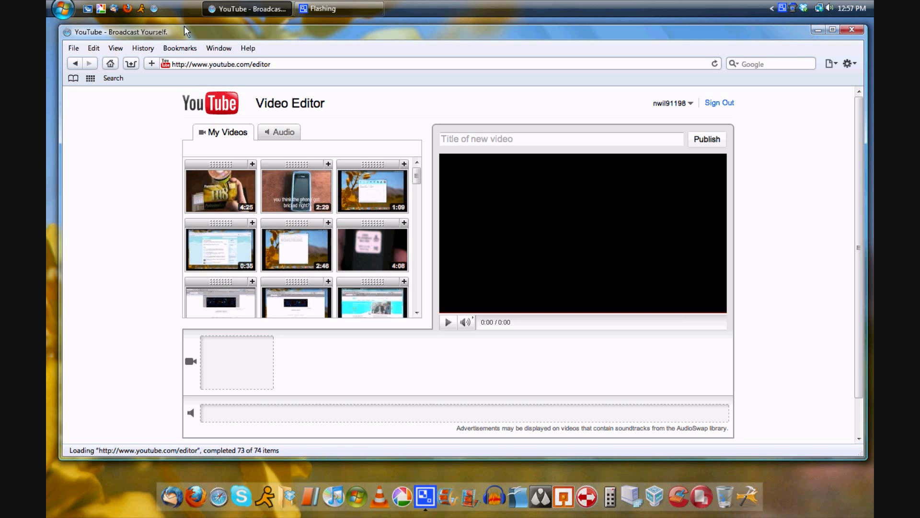
pyautogui.moveTo(240, 165)
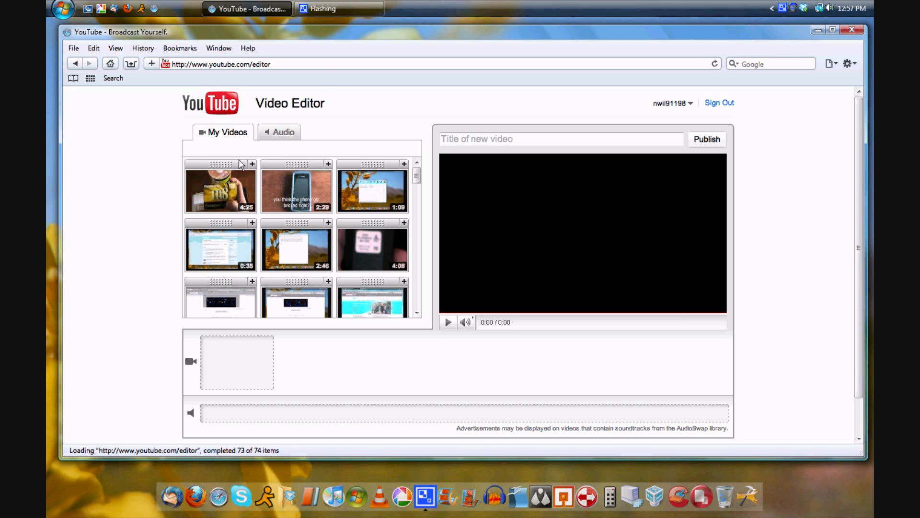
pyautogui.moveTo(350, 125)
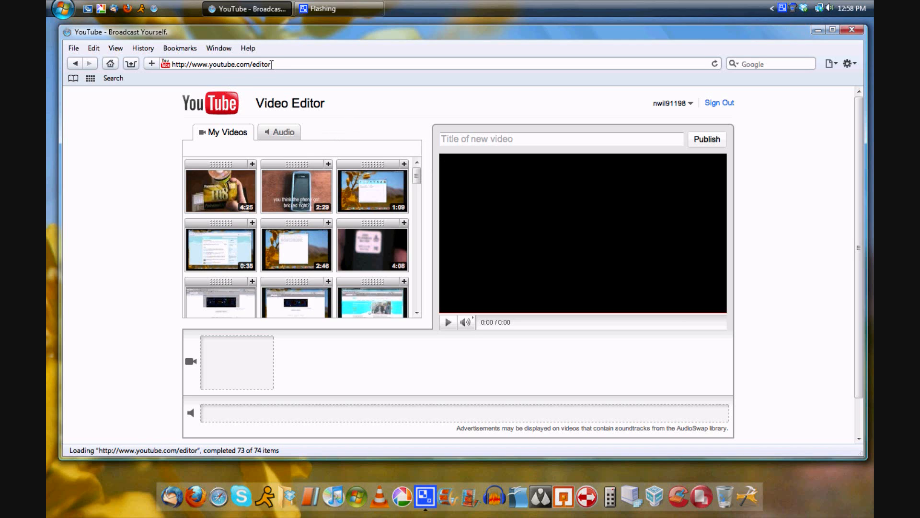
pyautogui.moveTo(219, 250)
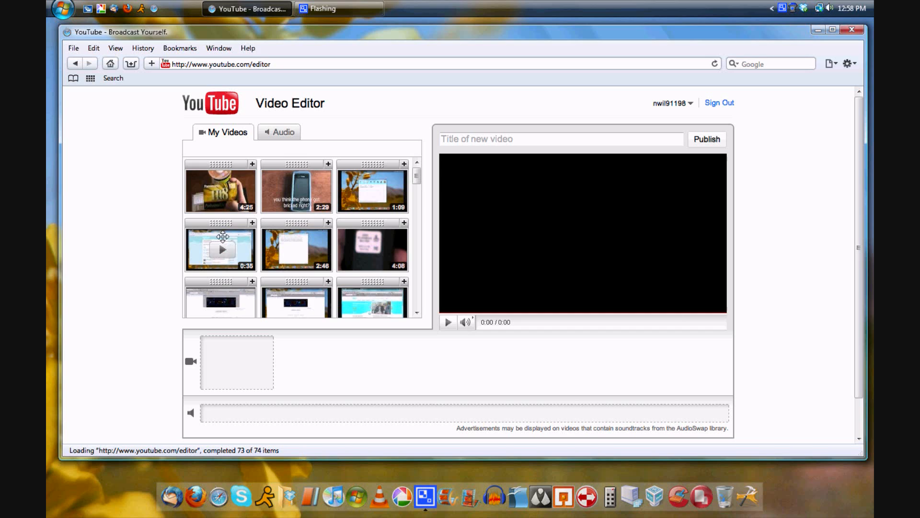
pyautogui.moveTo(351, 279)
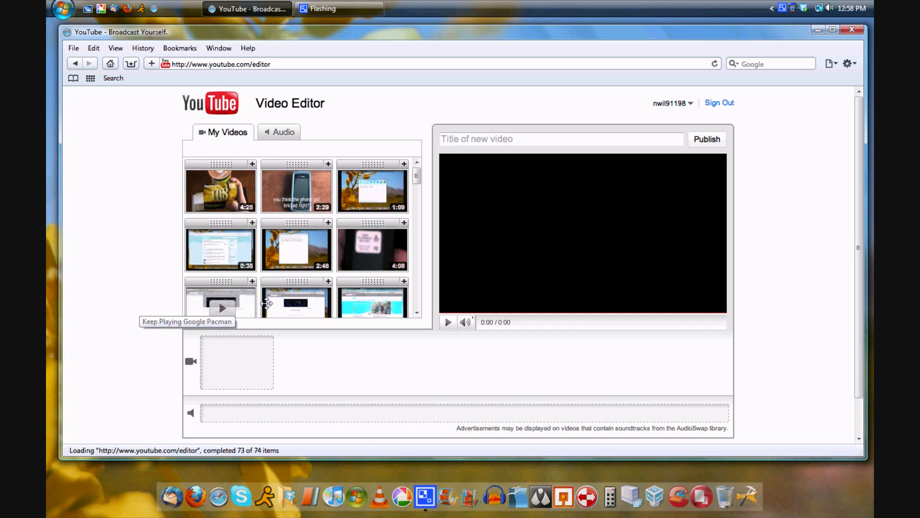
pyautogui.moveTo(295, 313)
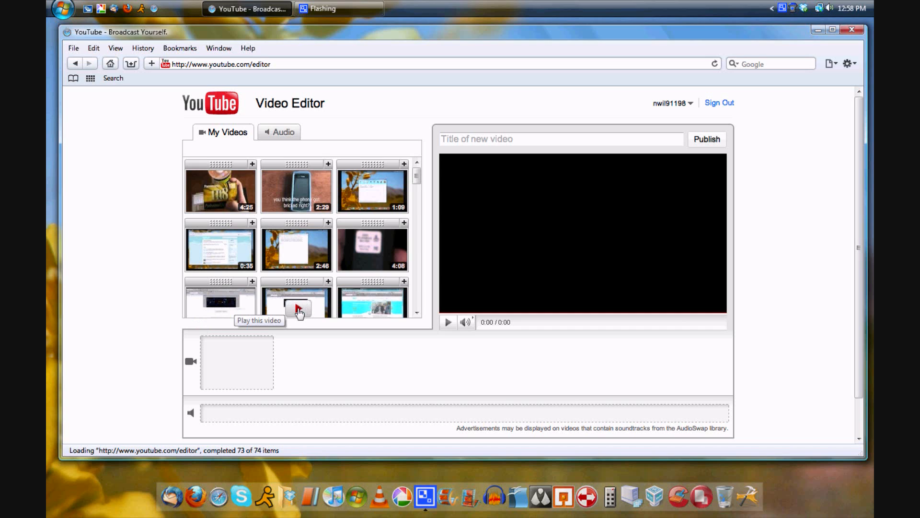
pyautogui.moveTo(294, 173)
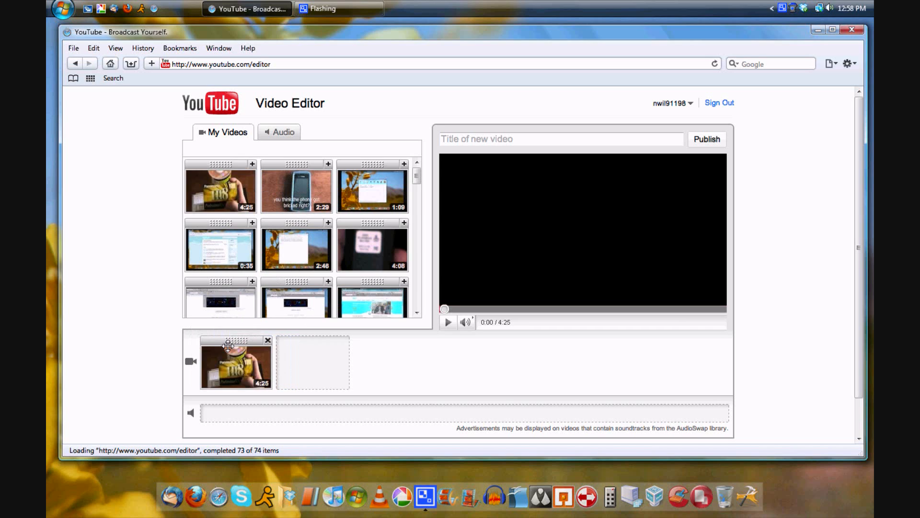
# Add the 2:29 phone video, then trim the first clip to its 1:27–2:48 middle portion
pyautogui.moveTo(296, 188); pyautogui.dragTo(318, 361)
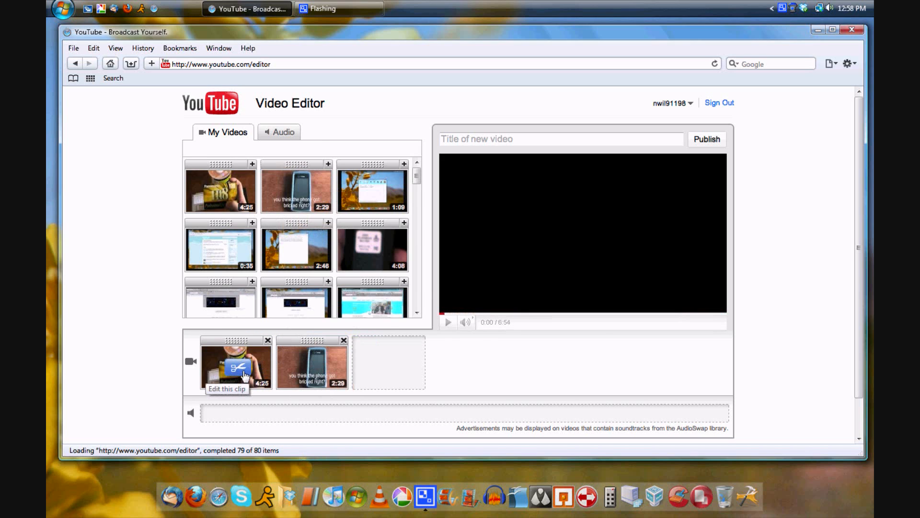
pyautogui.click(242, 366)
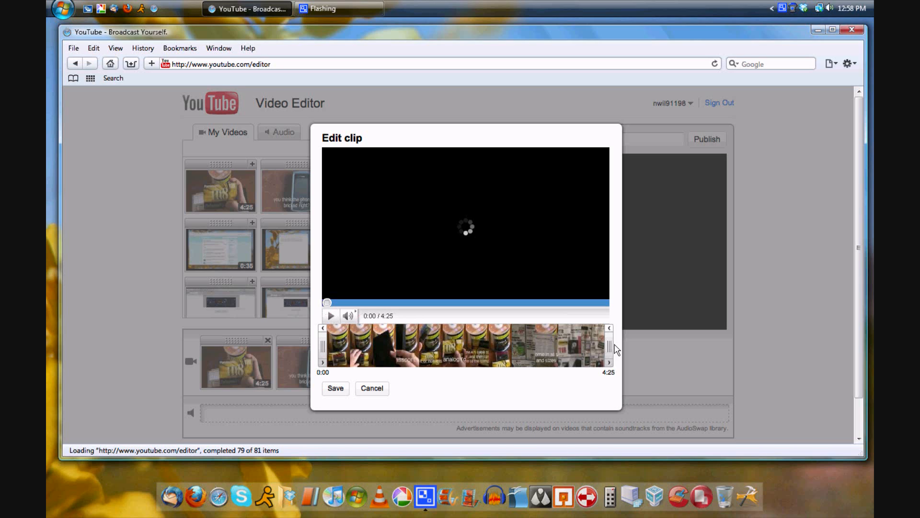
pyautogui.moveTo(613, 346); pyautogui.dragTo(556, 346)
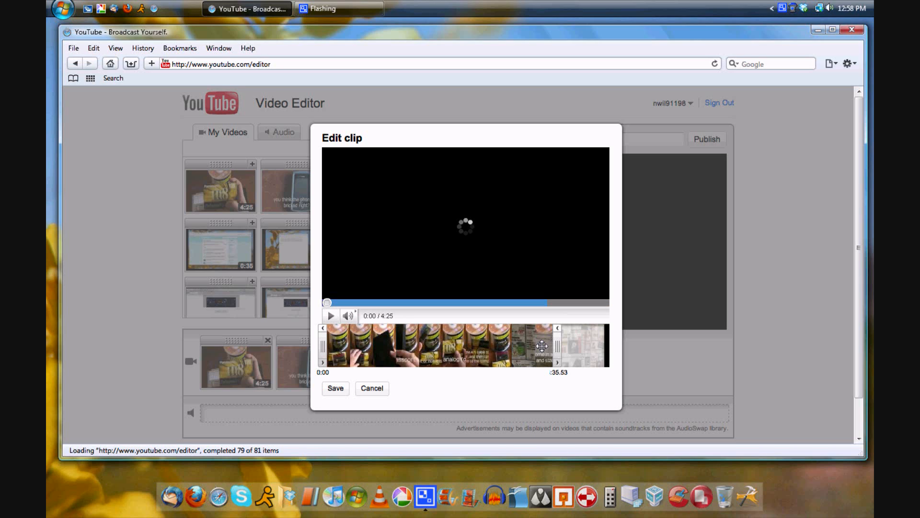
pyautogui.moveTo(557, 345); pyautogui.dragTo(506, 346)
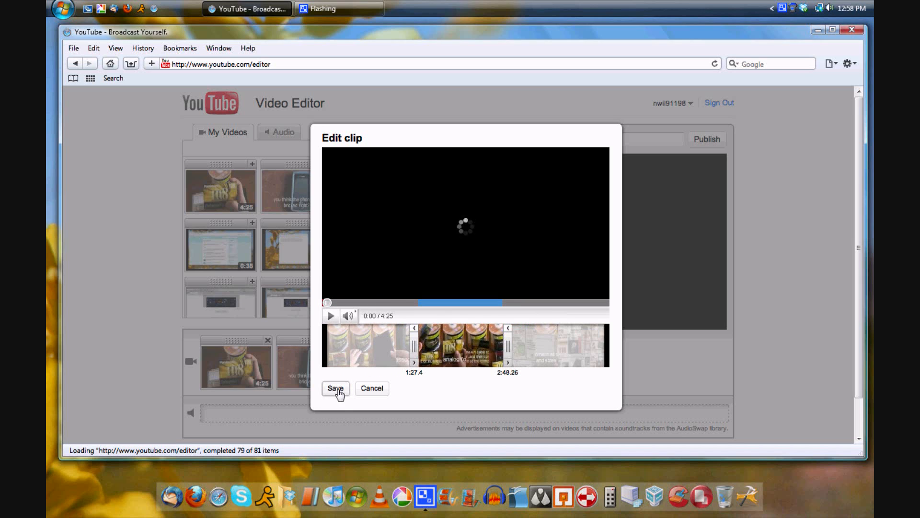
pyautogui.click(336, 389)
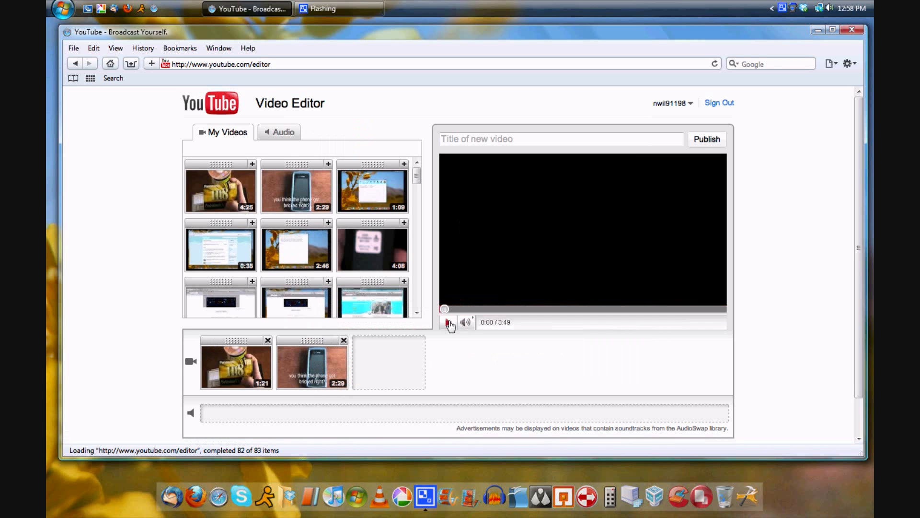
# Trim the phone clip down to its last 0:09, leaving a 1:20 project
pyautogui.click(448, 323)
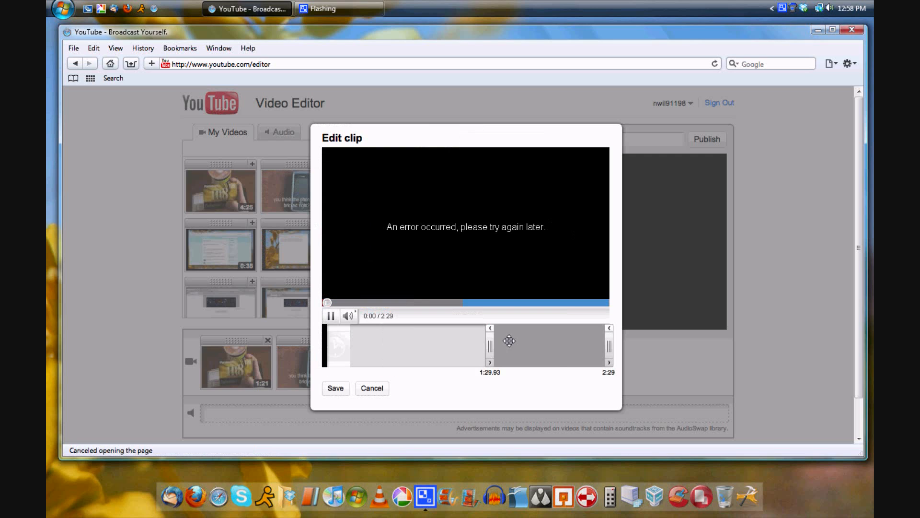
pyautogui.moveTo(508, 341); pyautogui.dragTo(593, 340)
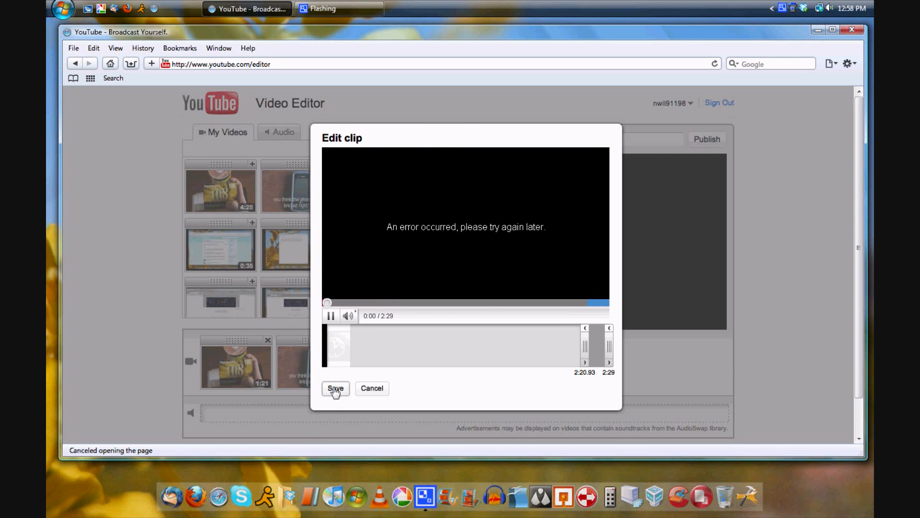
pyautogui.click(335, 388)
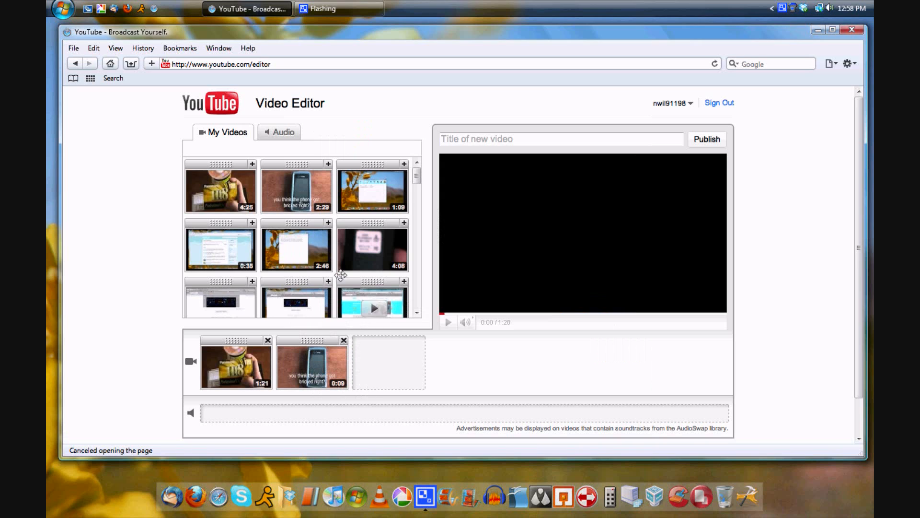
pyautogui.click(280, 131)
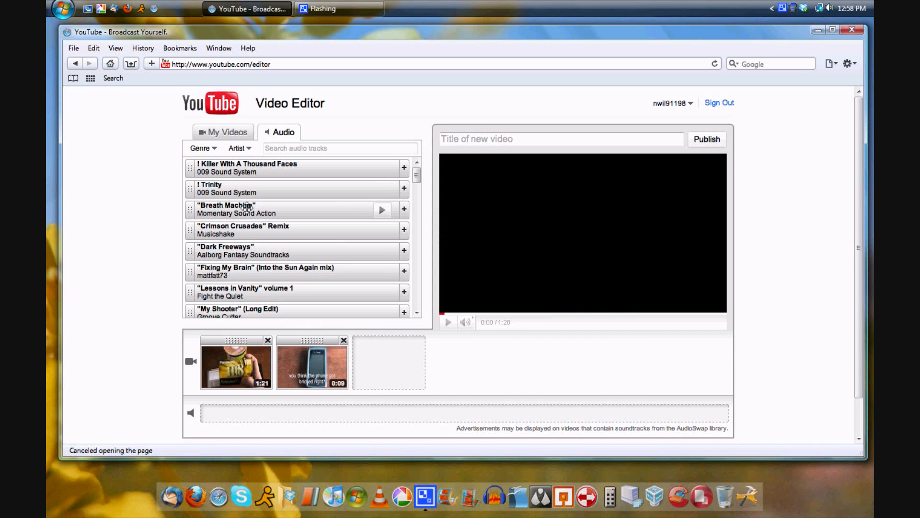
# Add Breath Machine as the soundtrack and preview the combined video
pyautogui.click(403, 209)
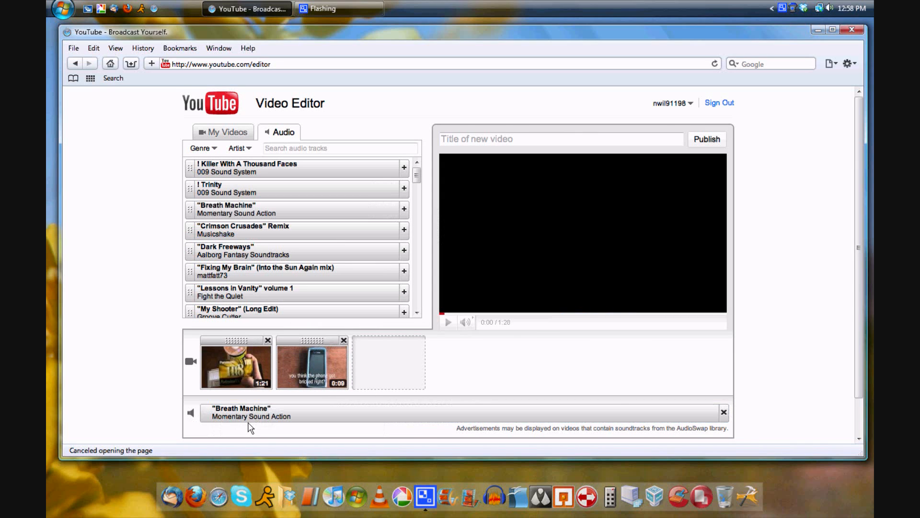
pyautogui.moveTo(391, 391)
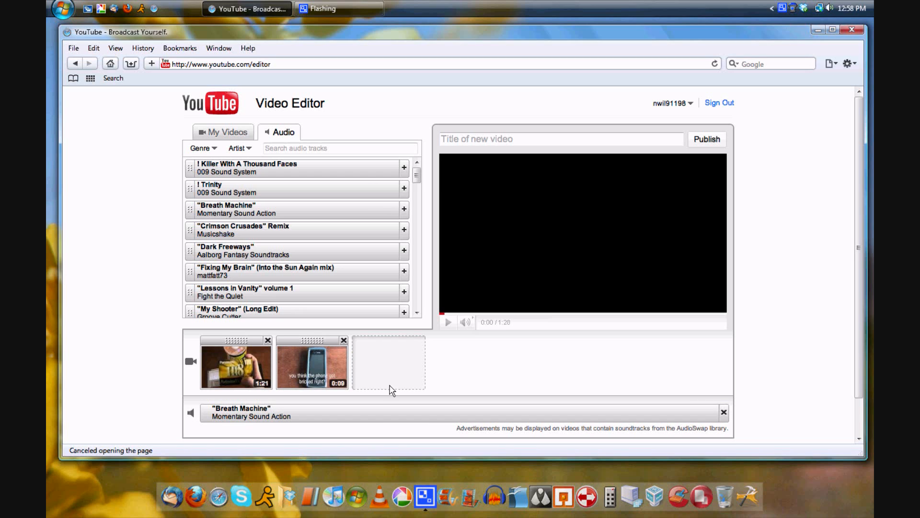
pyautogui.click(448, 322)
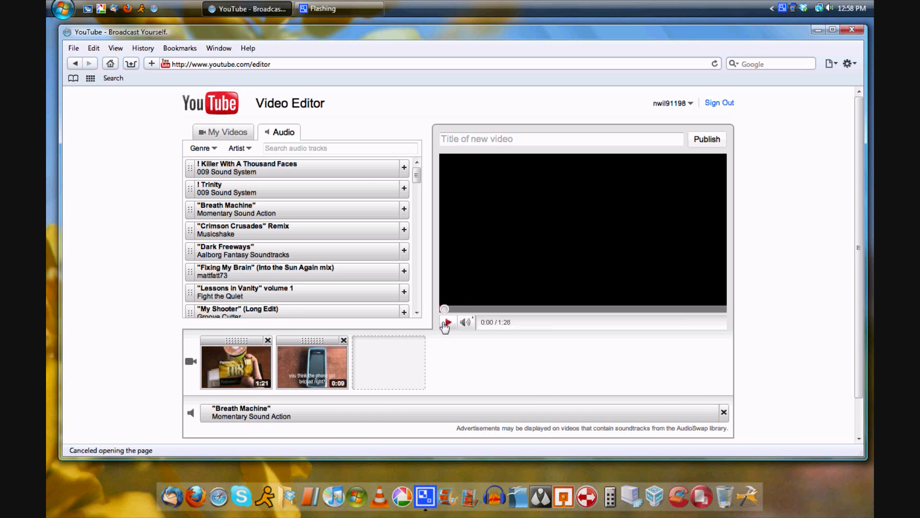
pyautogui.click(447, 322)
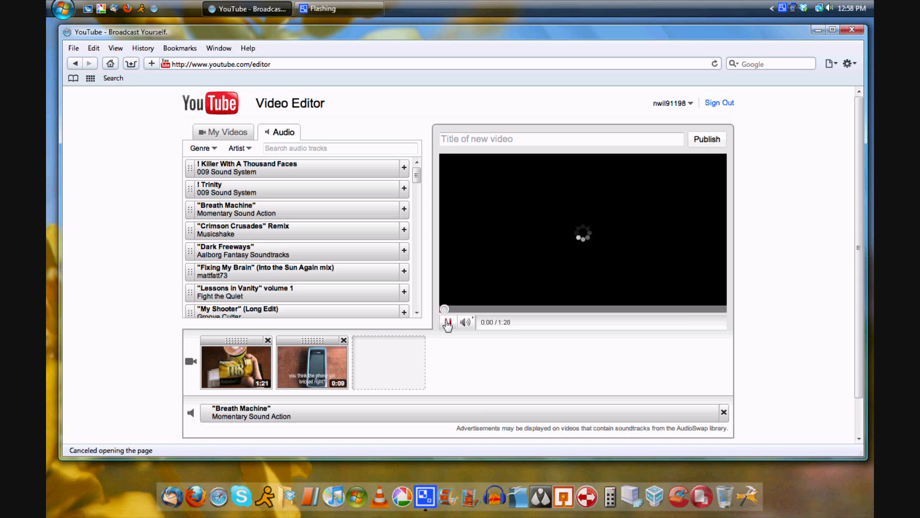
pyautogui.click(448, 322)
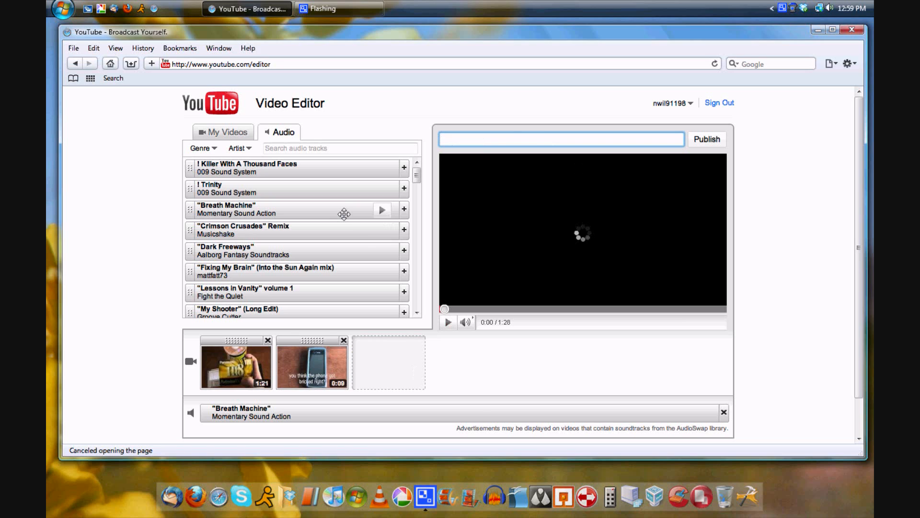
# Publish the combined video with the title Test
pyautogui.write('T')
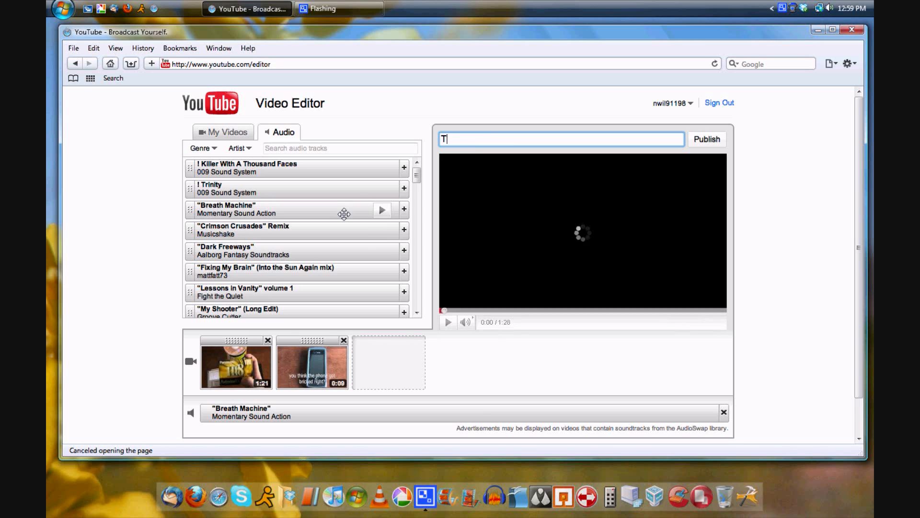
pyautogui.write('est')
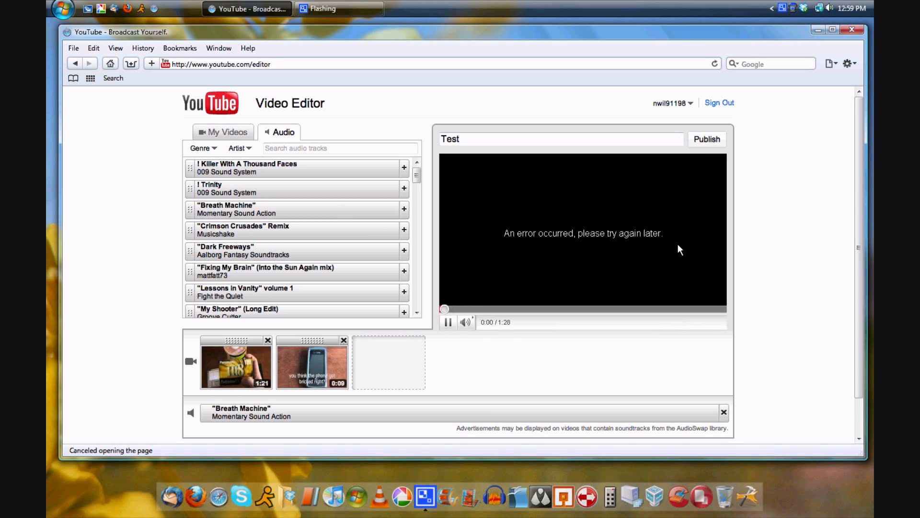
pyautogui.click(708, 140)
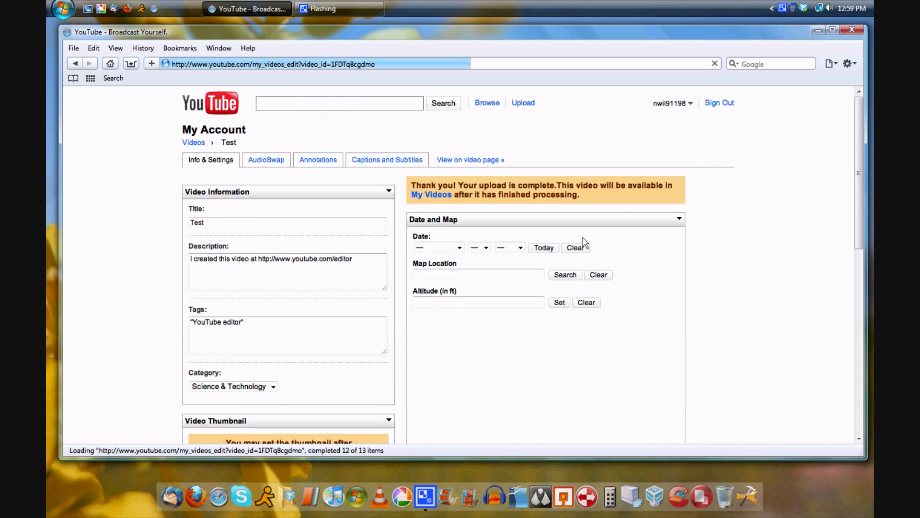
# Show the account navigation menu from the username dropdown
pyautogui.scroll(-3)
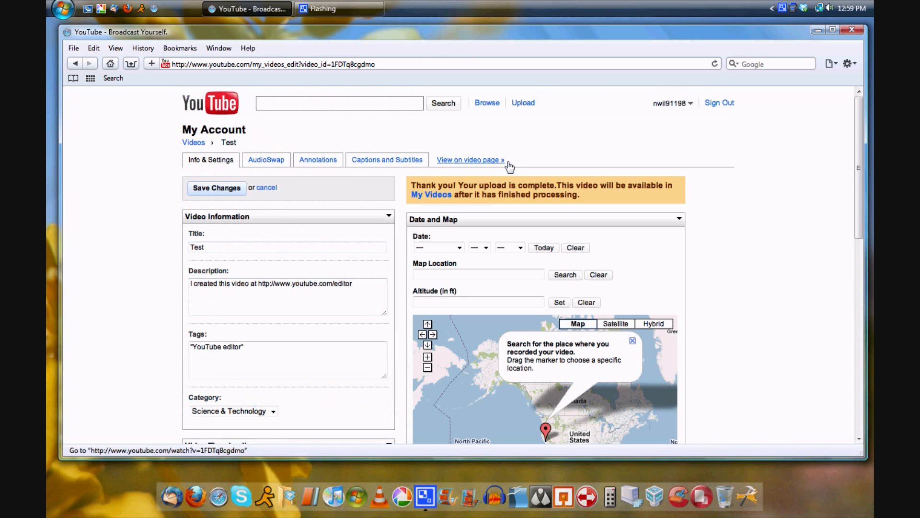
pyautogui.click(672, 103)
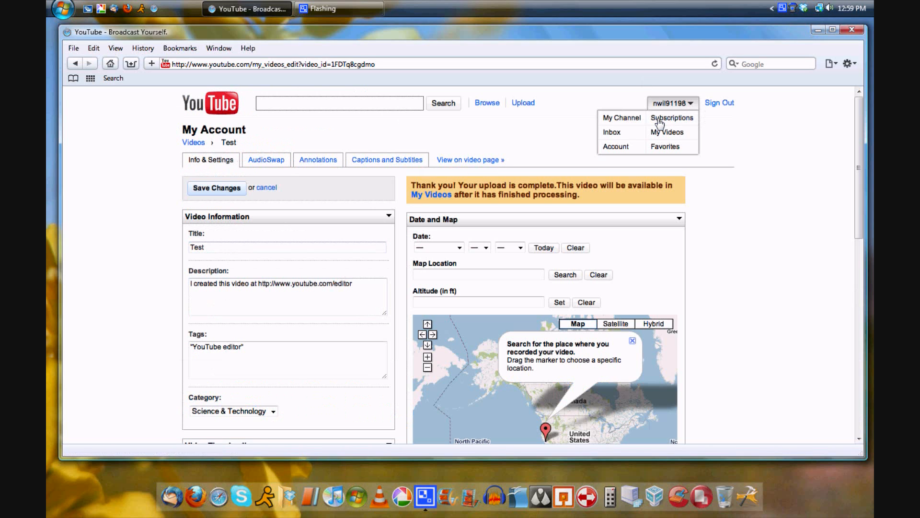
pyautogui.moveTo(674, 133)
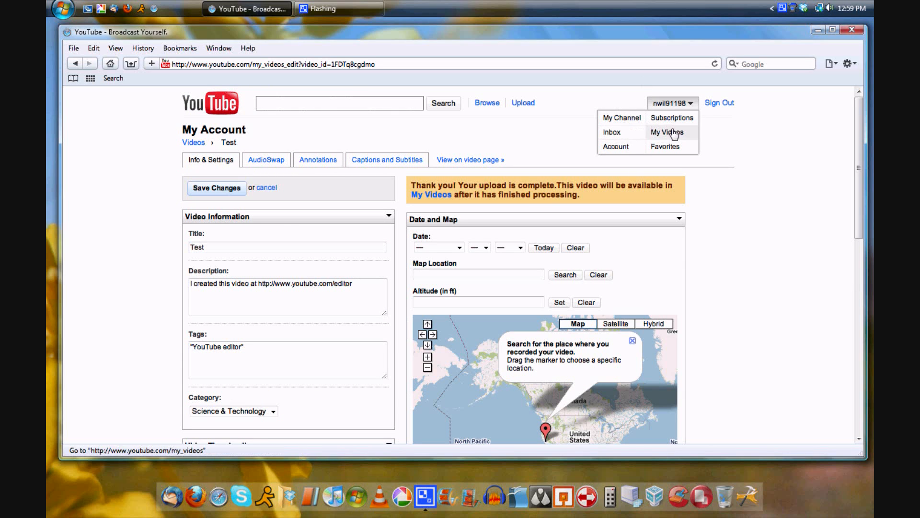
# Delete the Test video from My Videos, dropping the count to 62
pyautogui.click(668, 132)
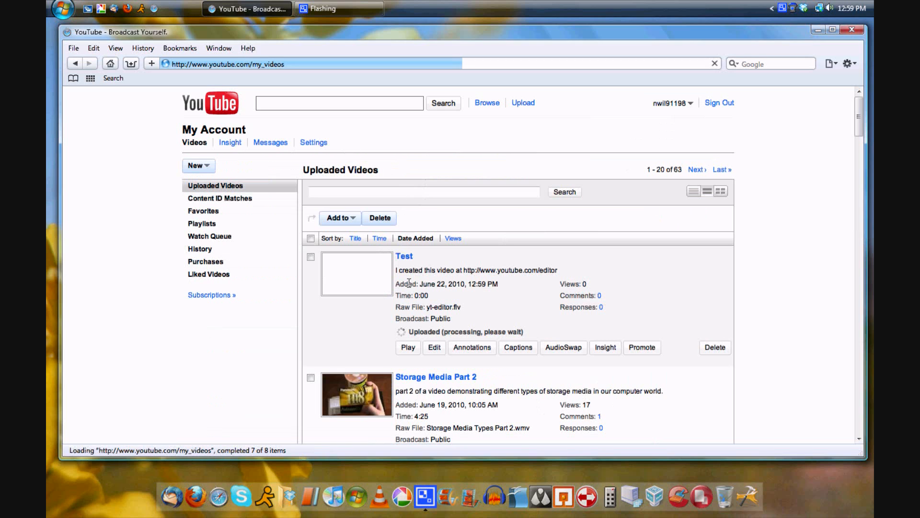
pyautogui.moveTo(702, 362)
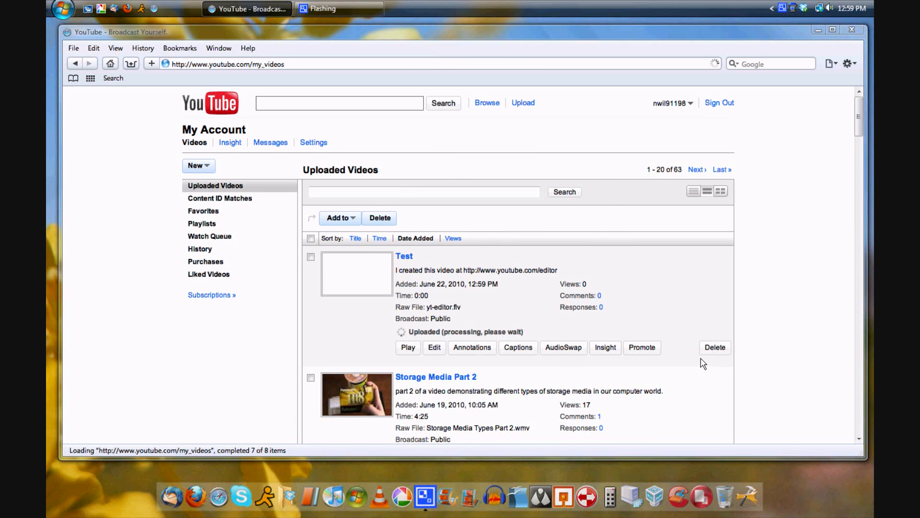
pyautogui.click(379, 218)
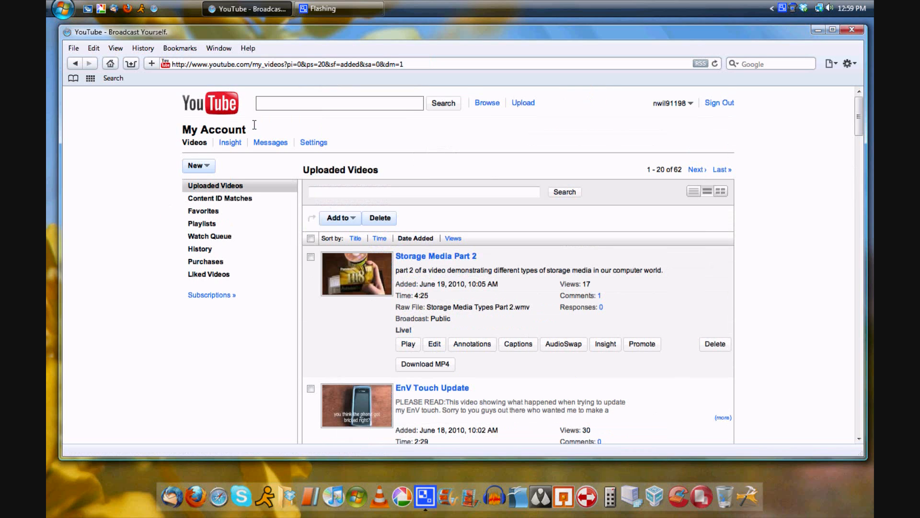
pyautogui.moveTo(305, 158)
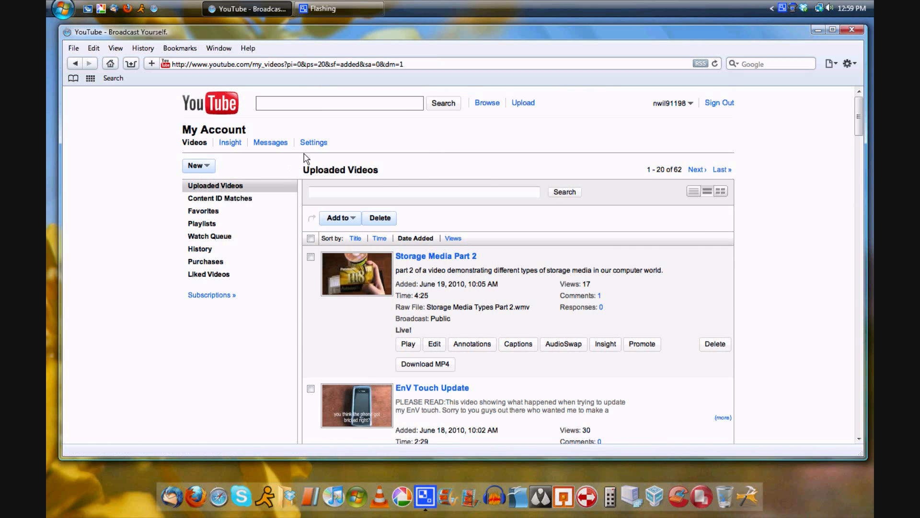
pyautogui.moveTo(291, 142)
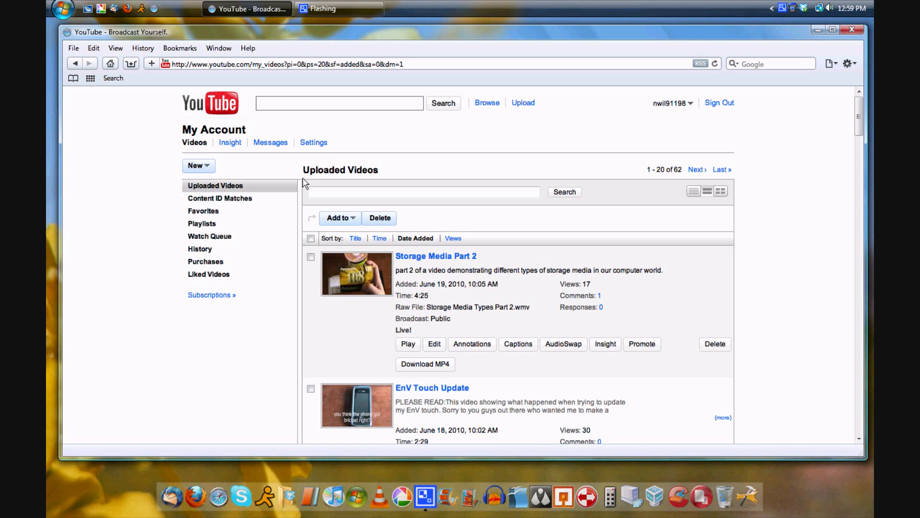
pyautogui.scroll(-3)
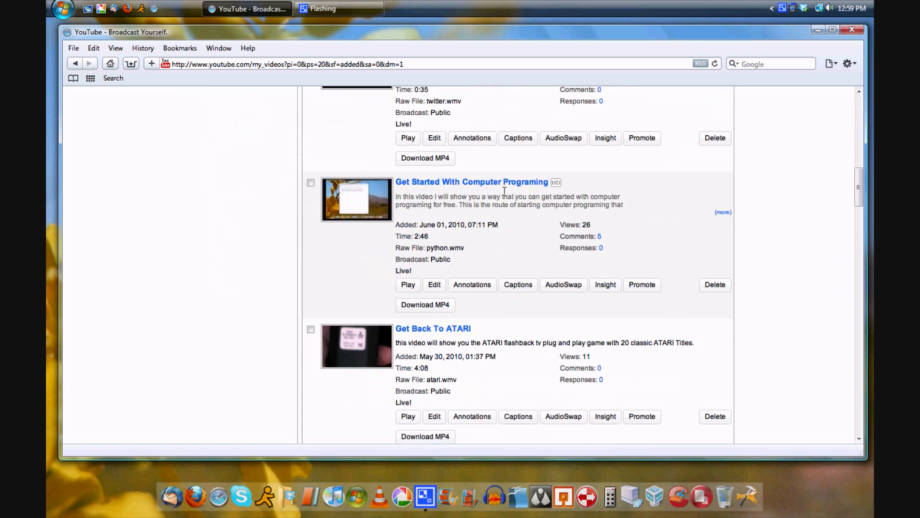